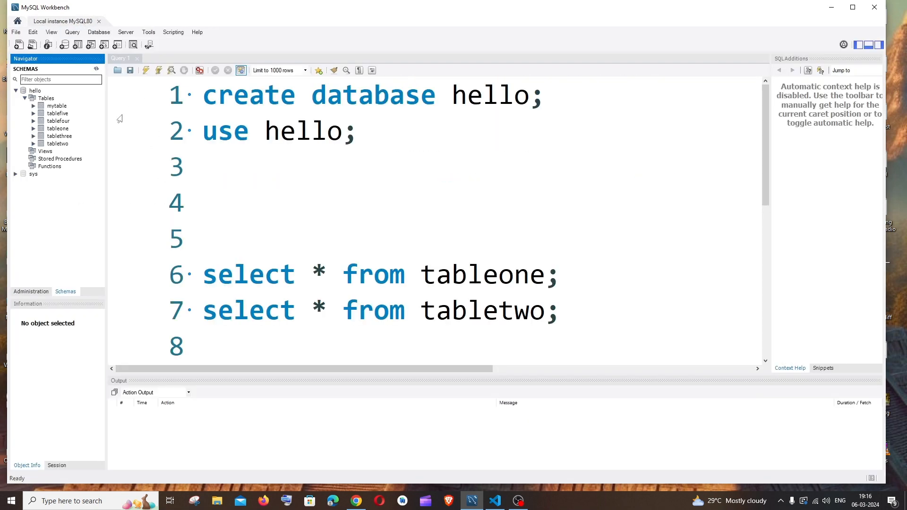
mouse_move(32, 32)
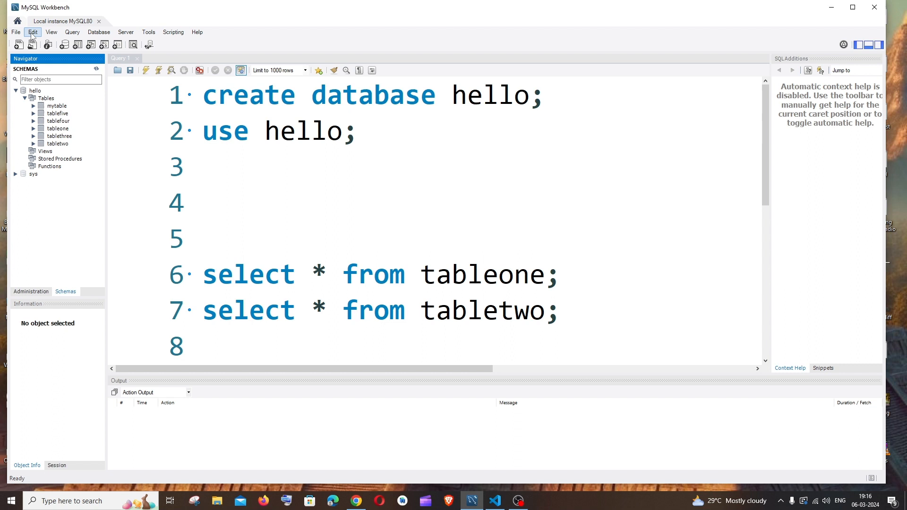
Step: Show the Edit menu commands that contain Preferences
left_click(33, 32)
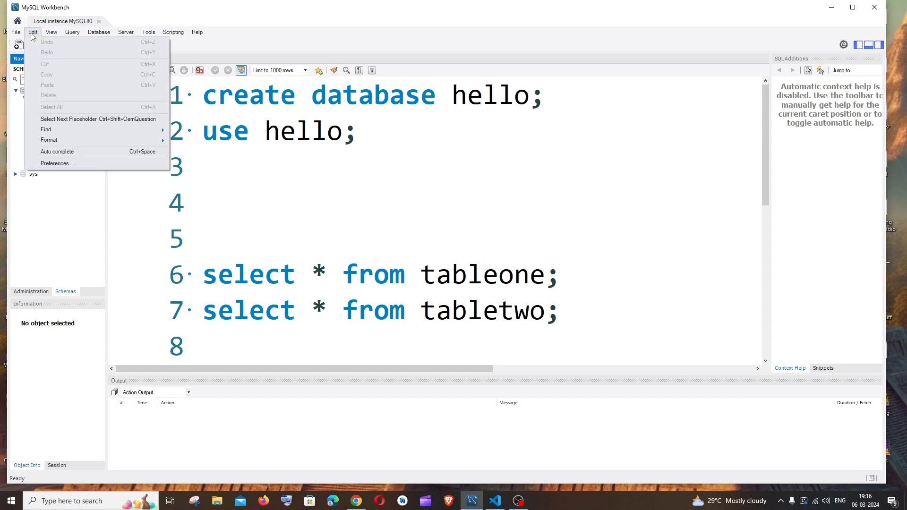
mouse_move(56, 163)
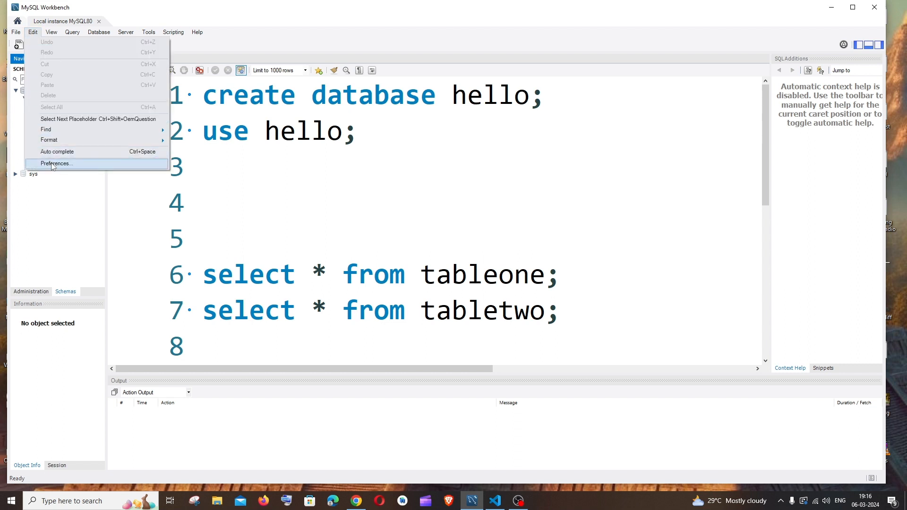
Step: In Preferences > Fonts & Colors, select the High Contrast color scheme
left_click(56, 164)
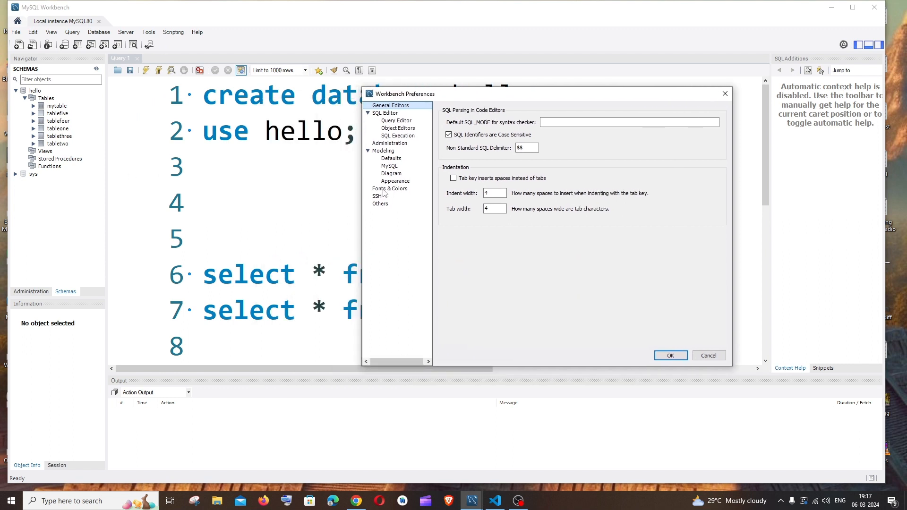
left_click(390, 189)
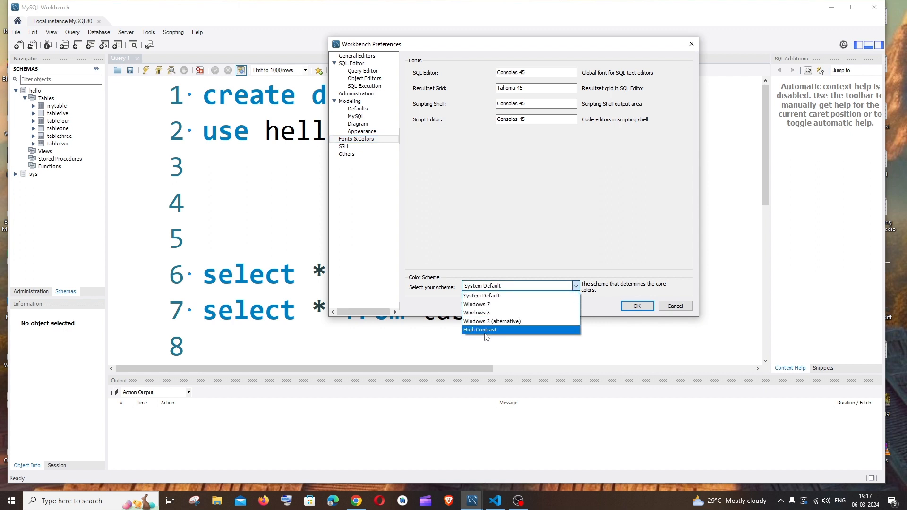
left_click(479, 330)
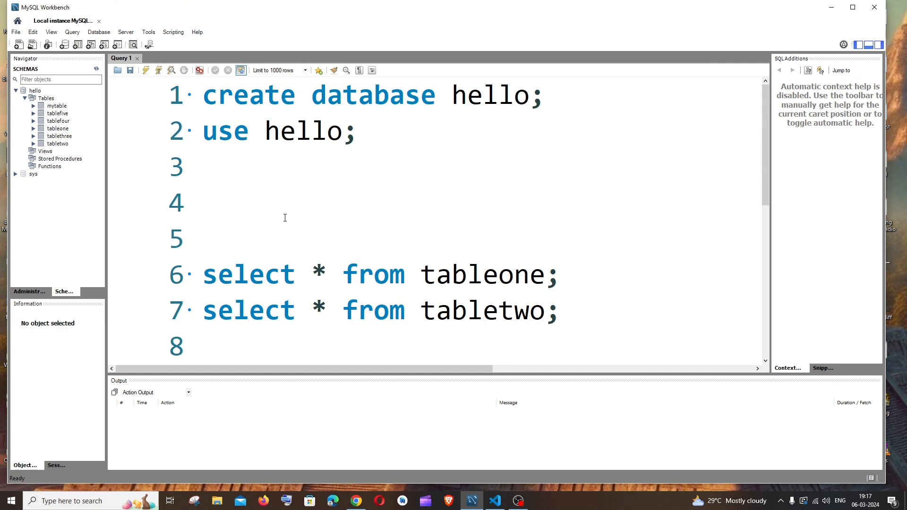
mouse_move(36, 32)
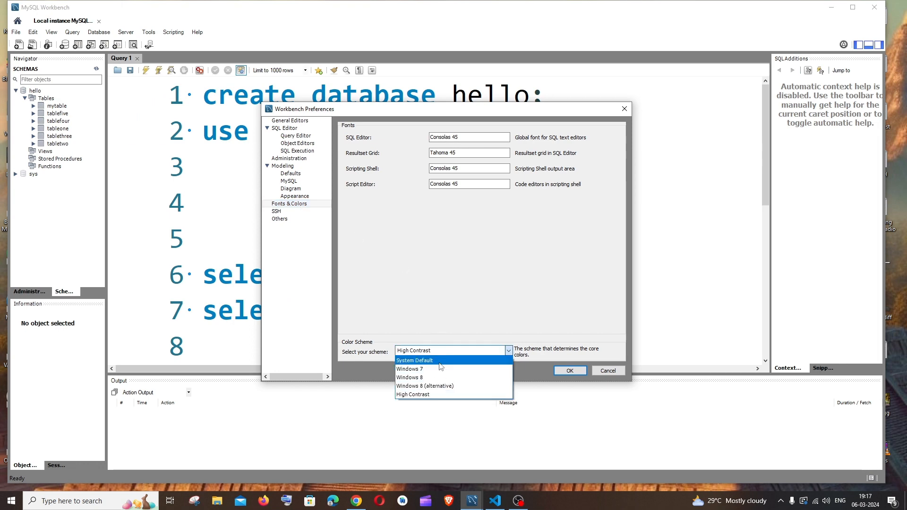
Step: Pick a Windows 7/8 style scheme from the Fonts & Colors scheme list
left_click(410, 369)
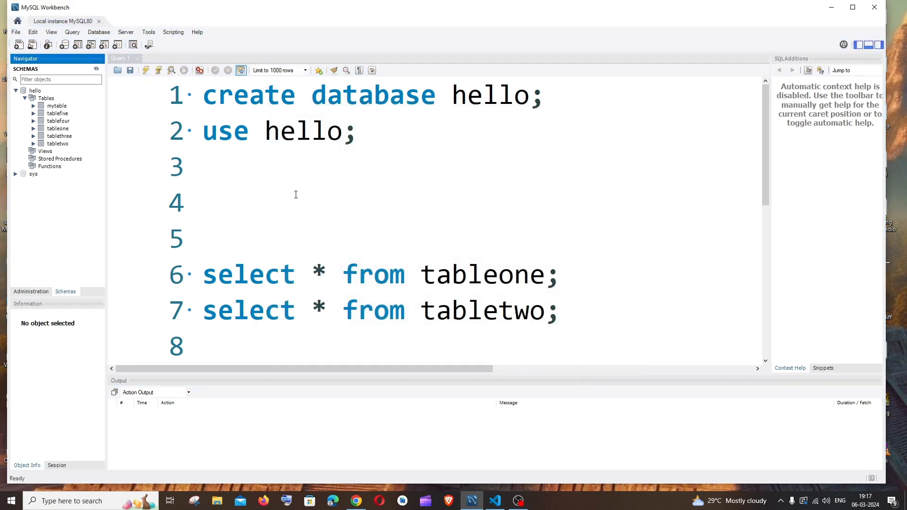
Step: Return to the menu bar to apply the Windows 8 (alternative) scheme
left_click(16, 32)
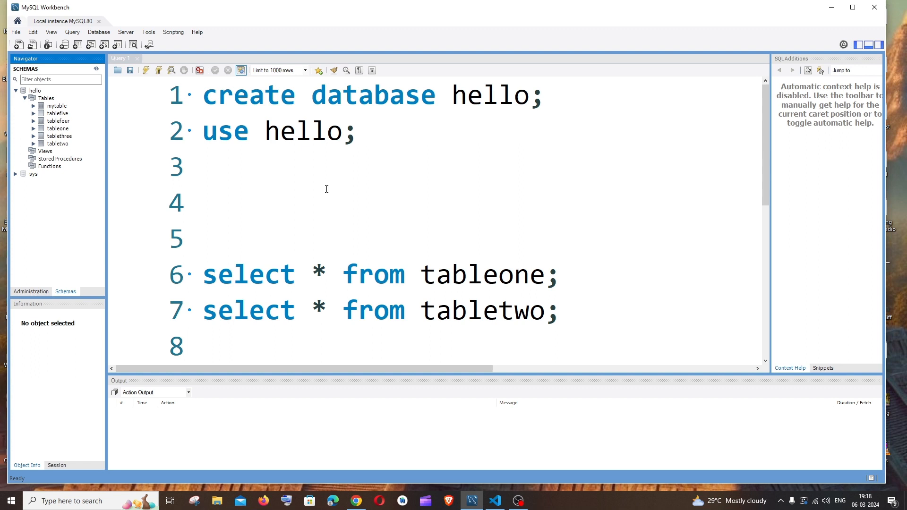
mouse_move(475, 261)
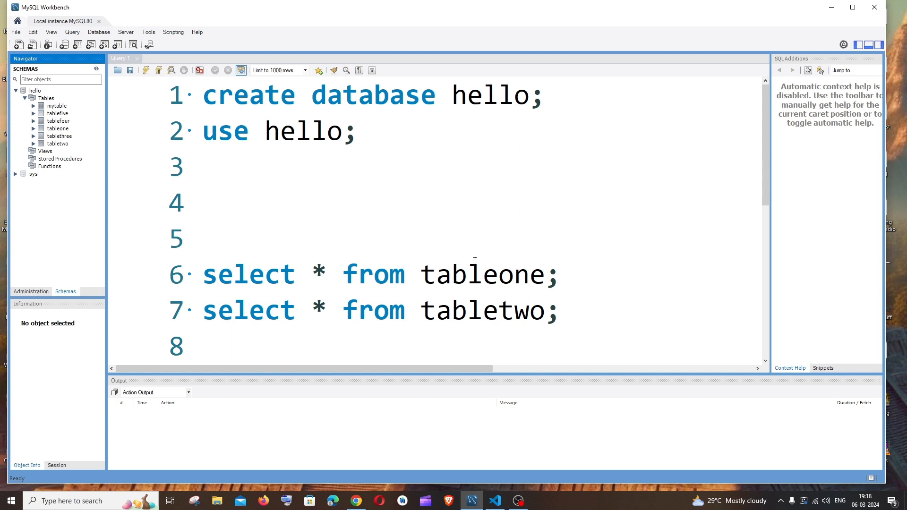